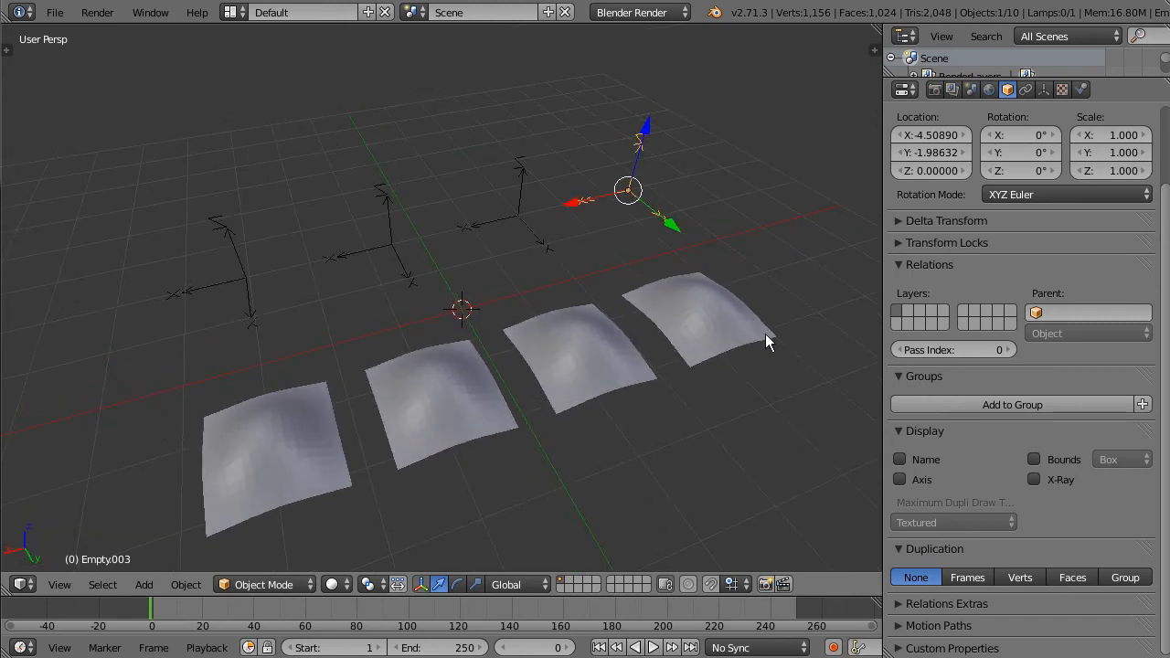
mouse_move(545, 377)
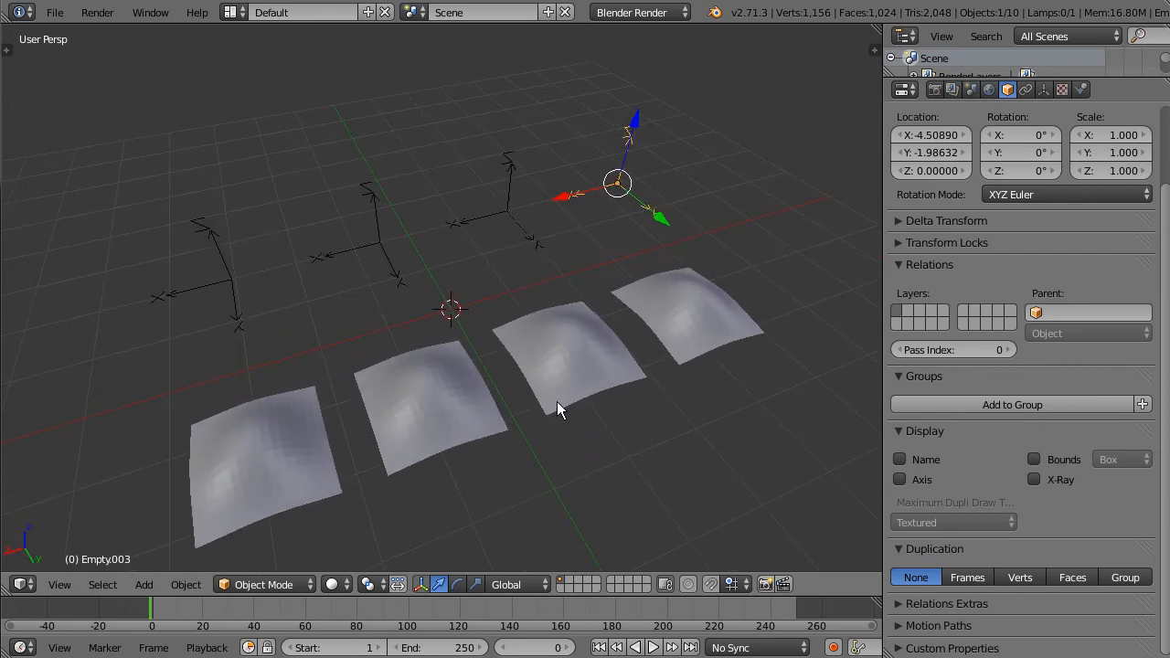
mouse_move(563, 419)
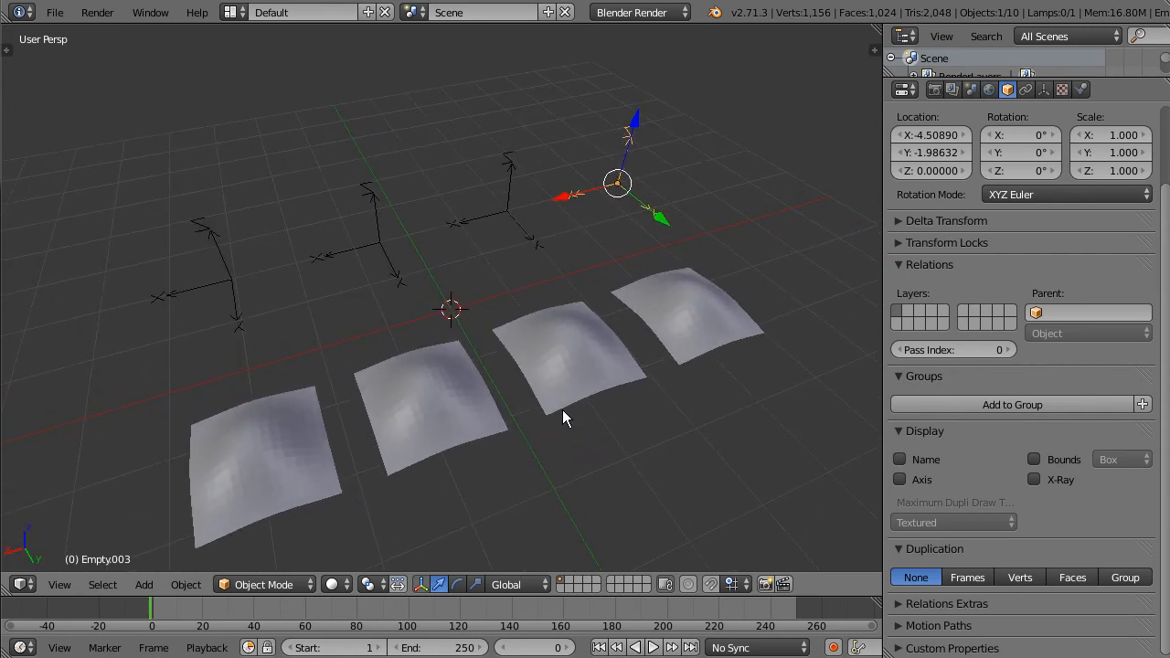
Switch briefly to the World properties, then back to the Object properties for the selected empties
left_click(987, 88)
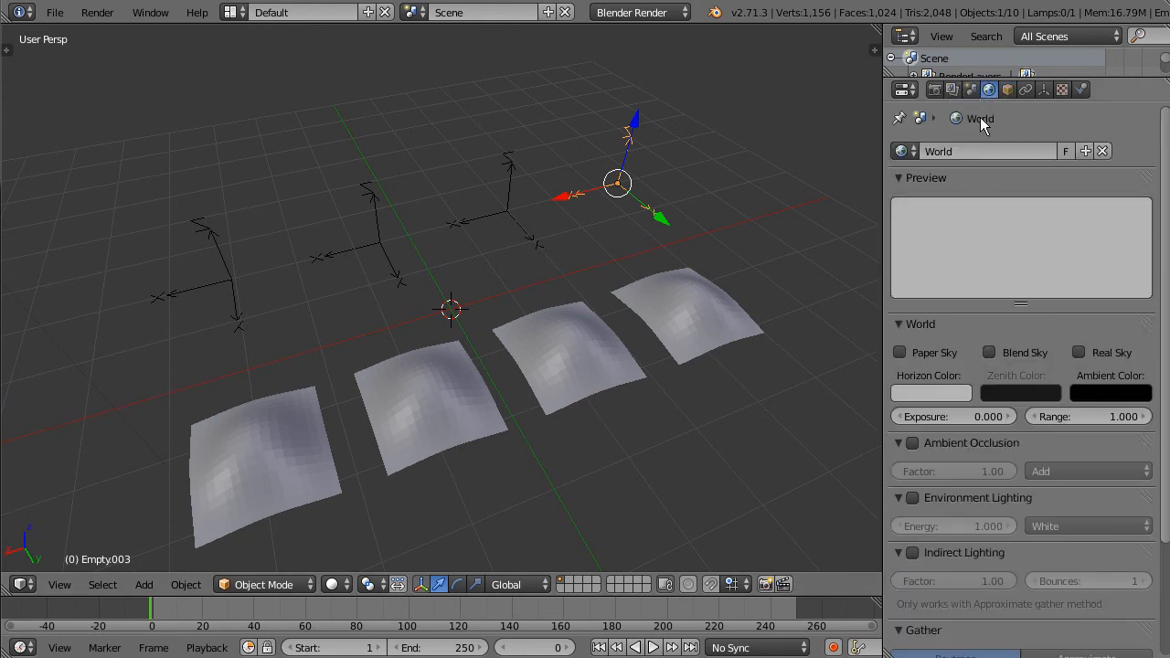
left_click(1007, 88)
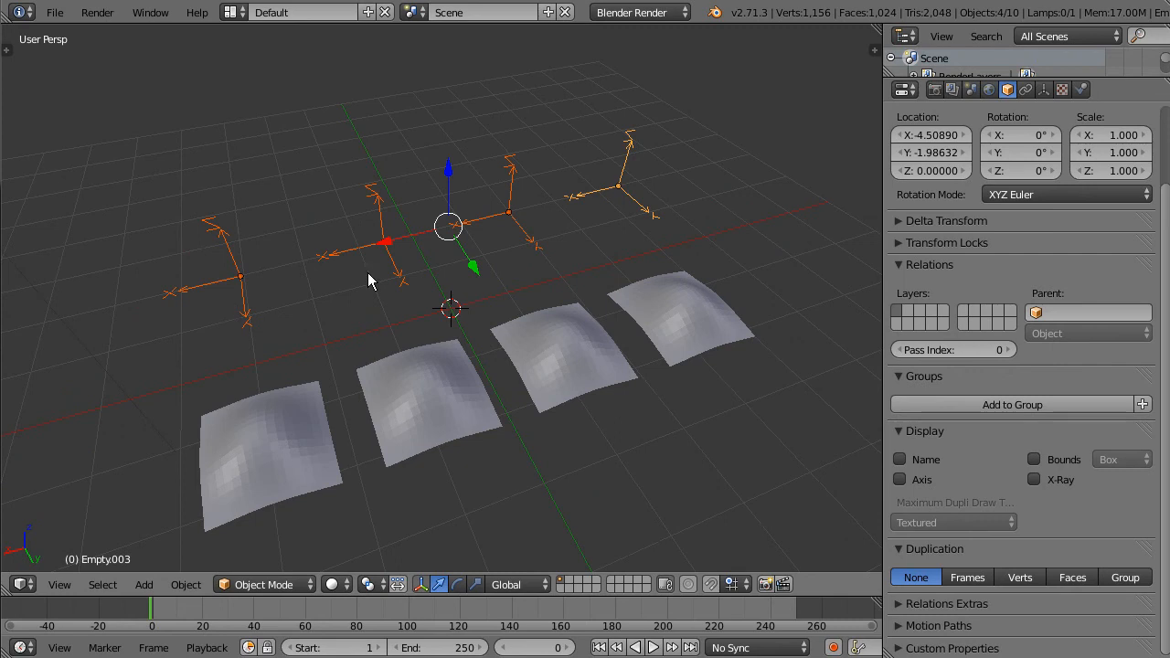
Set the active empty's display shape to Cube at size 0.55 in its Data settings
left_click(1043, 87)
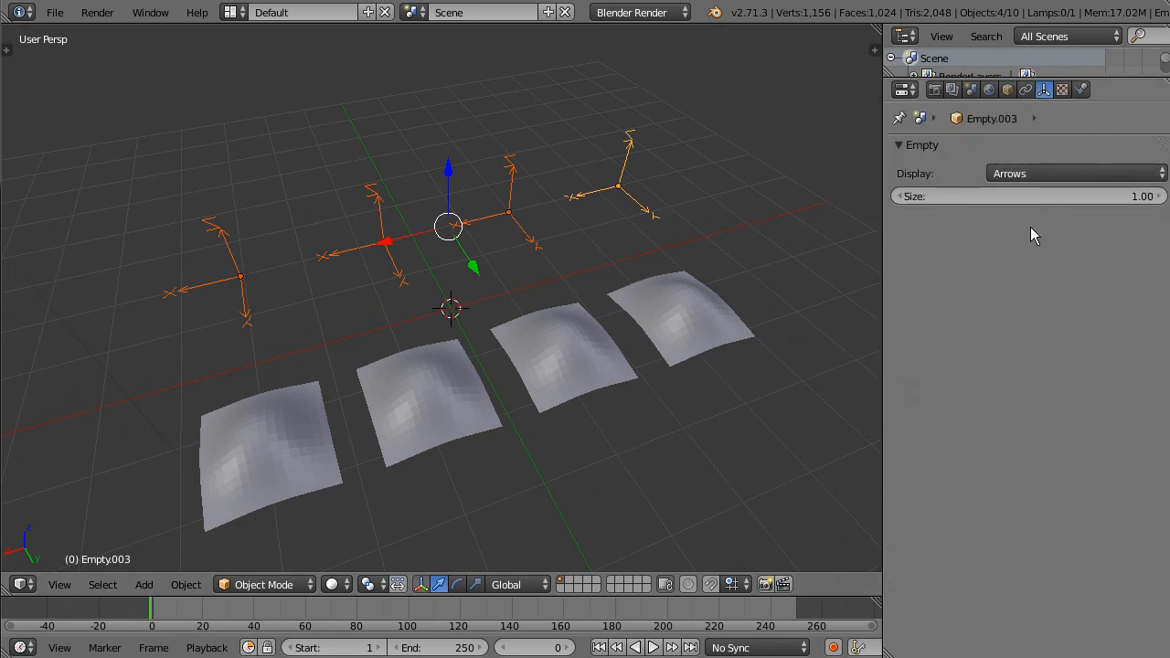
left_click(1076, 172)
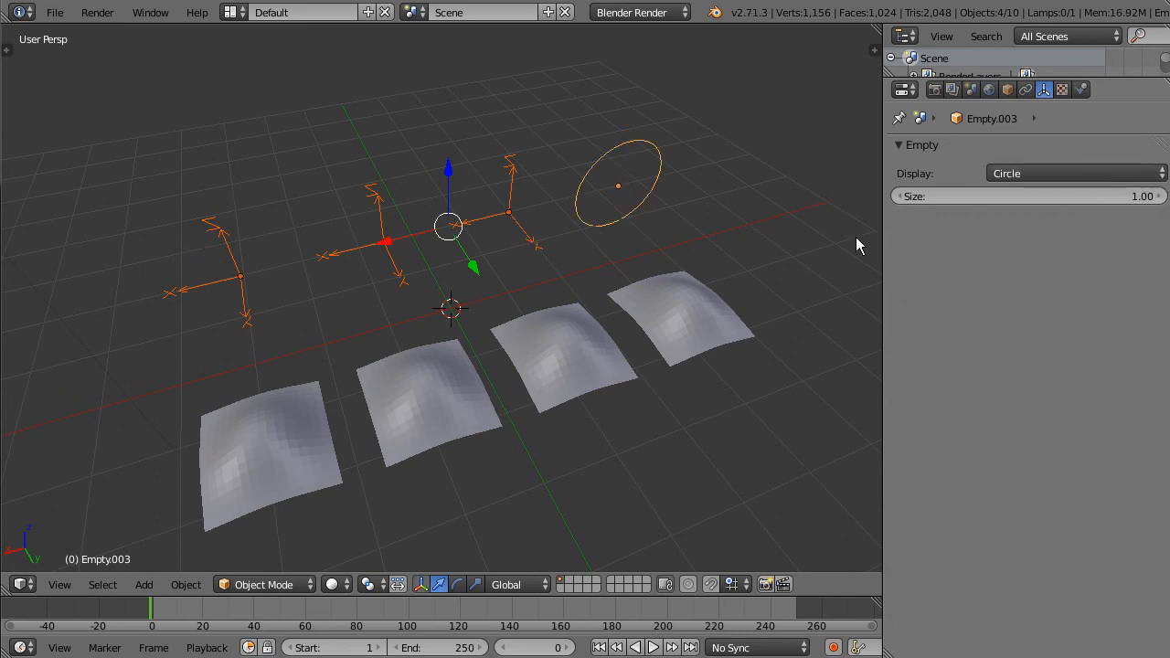
left_click(1075, 172)
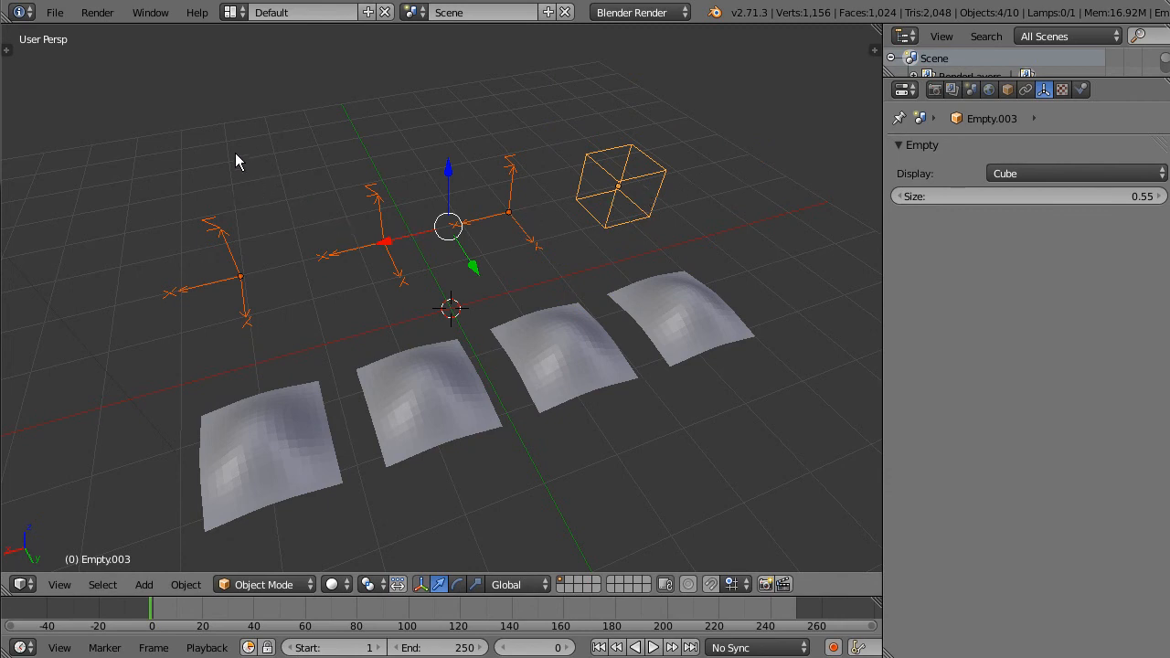
mouse_move(438, 270)
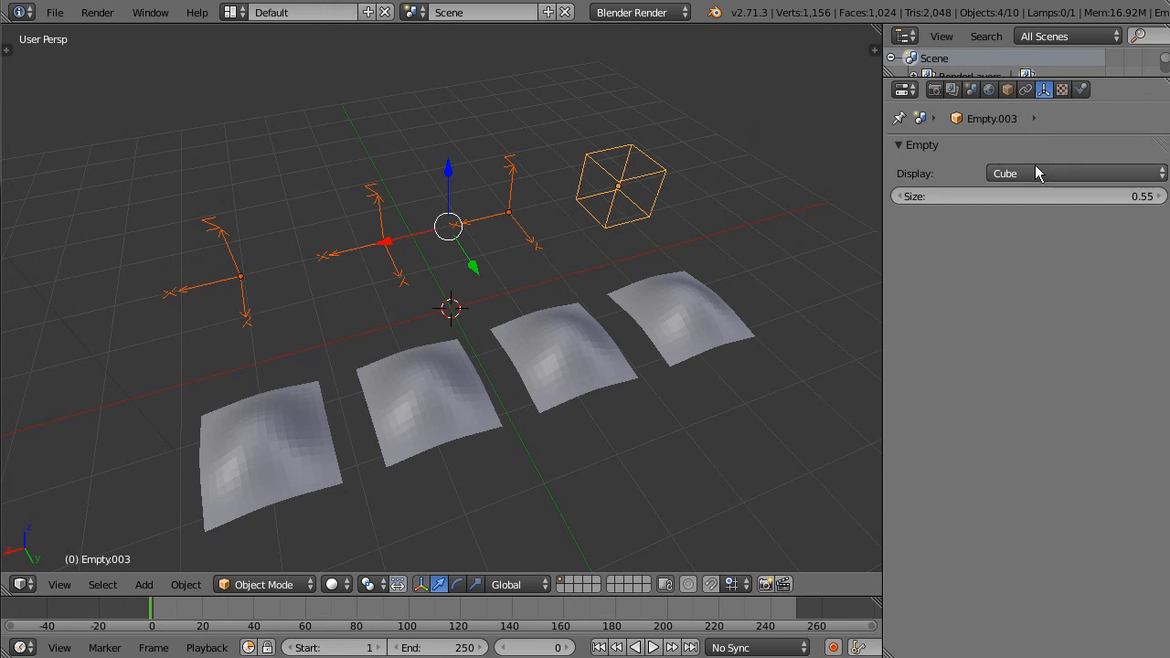
mouse_move(1114, 254)
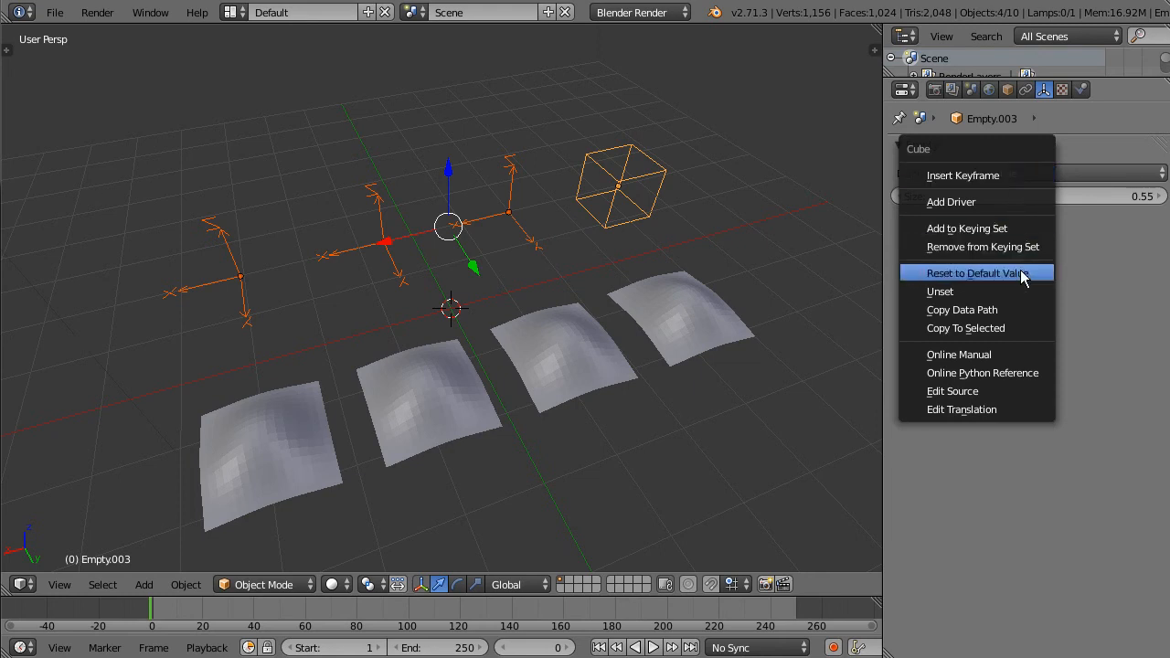
mouse_move(998, 194)
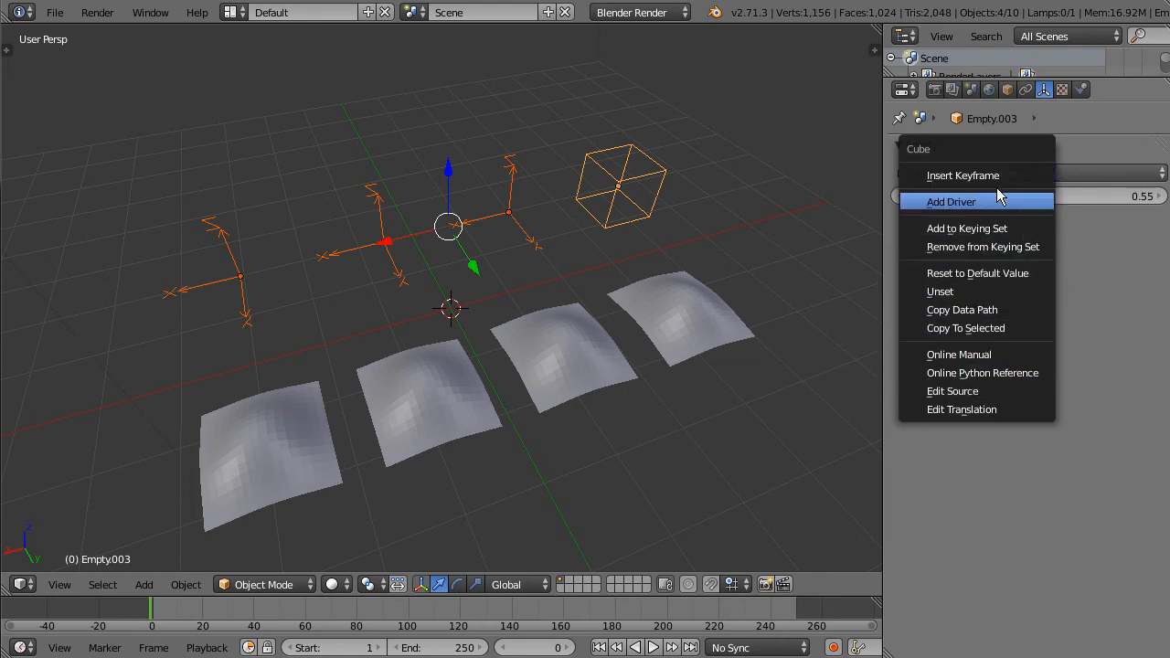
mouse_move(935, 345)
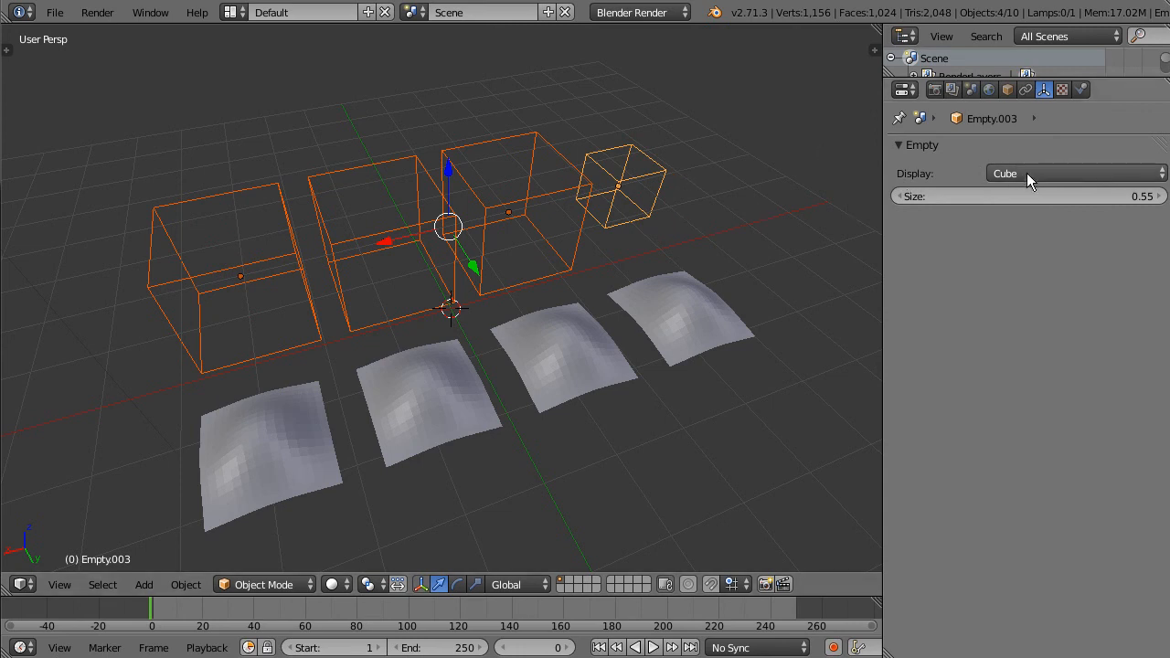
mouse_move(354, 181)
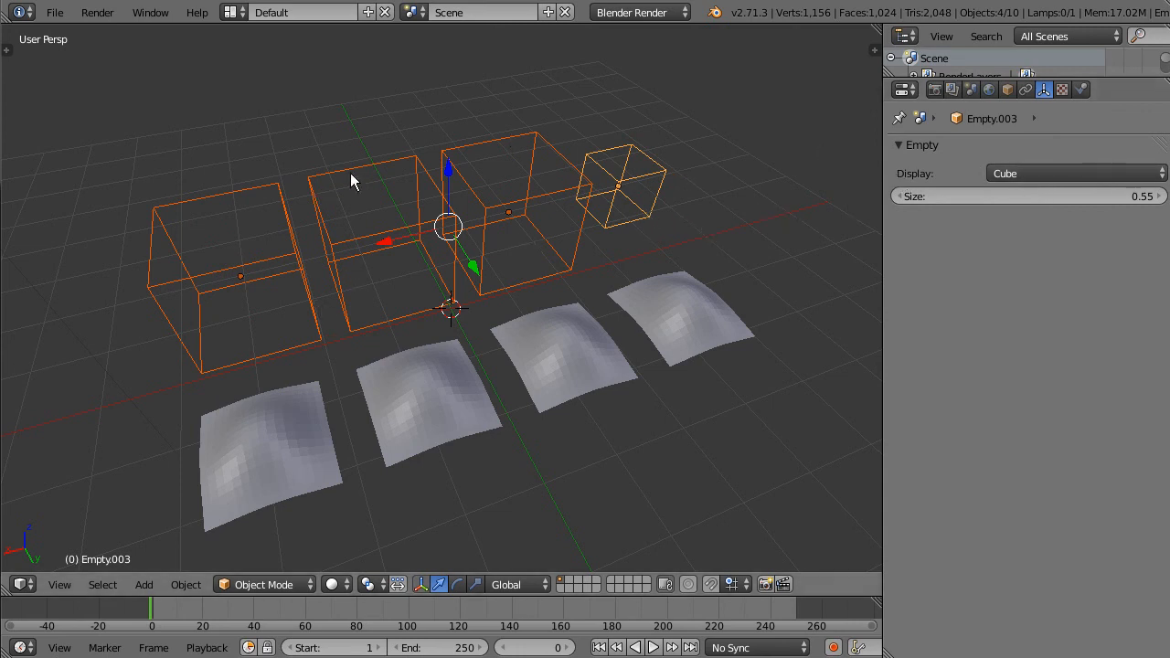
Copy the Cube display shape and 0.55 size to the other selected empties via Copy To Selected
left_click(1077, 172)
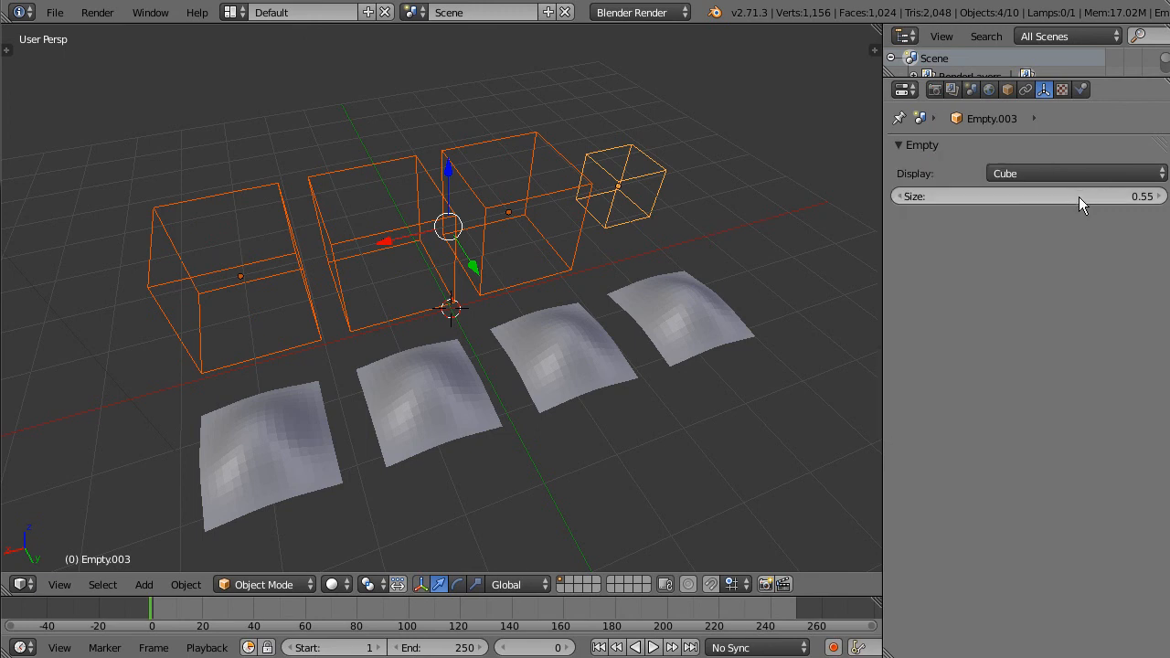
right_click(1006, 195)
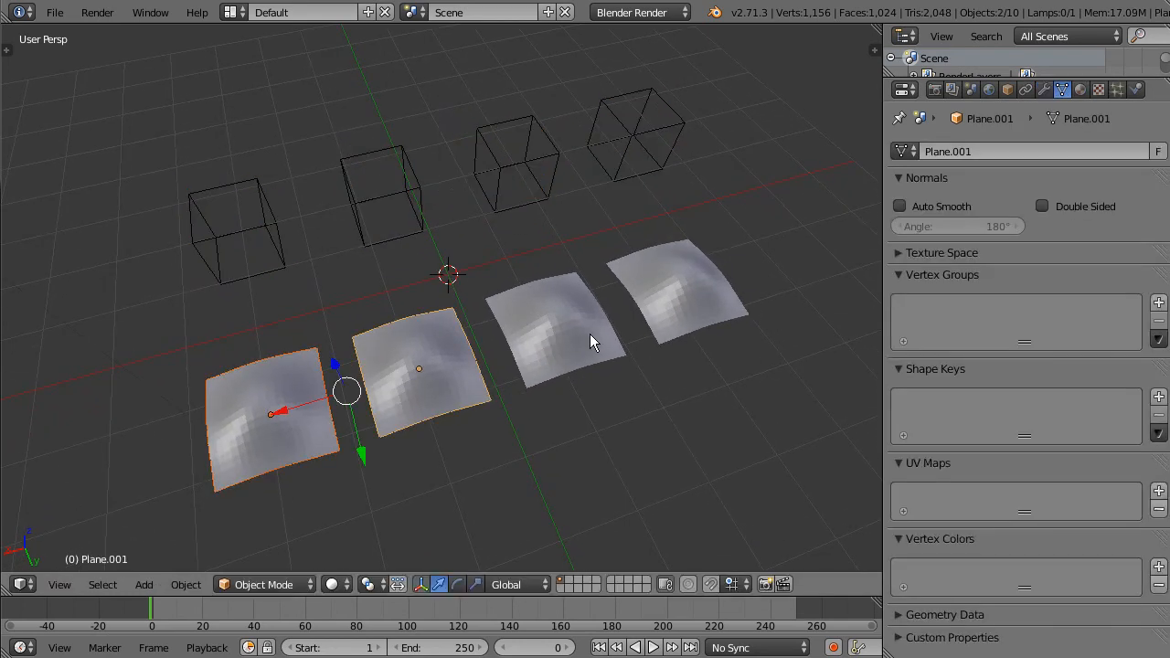
Enable Name, Wire and Draw All Edges display for the active plane in the Object Display panel
left_click(1007, 88)
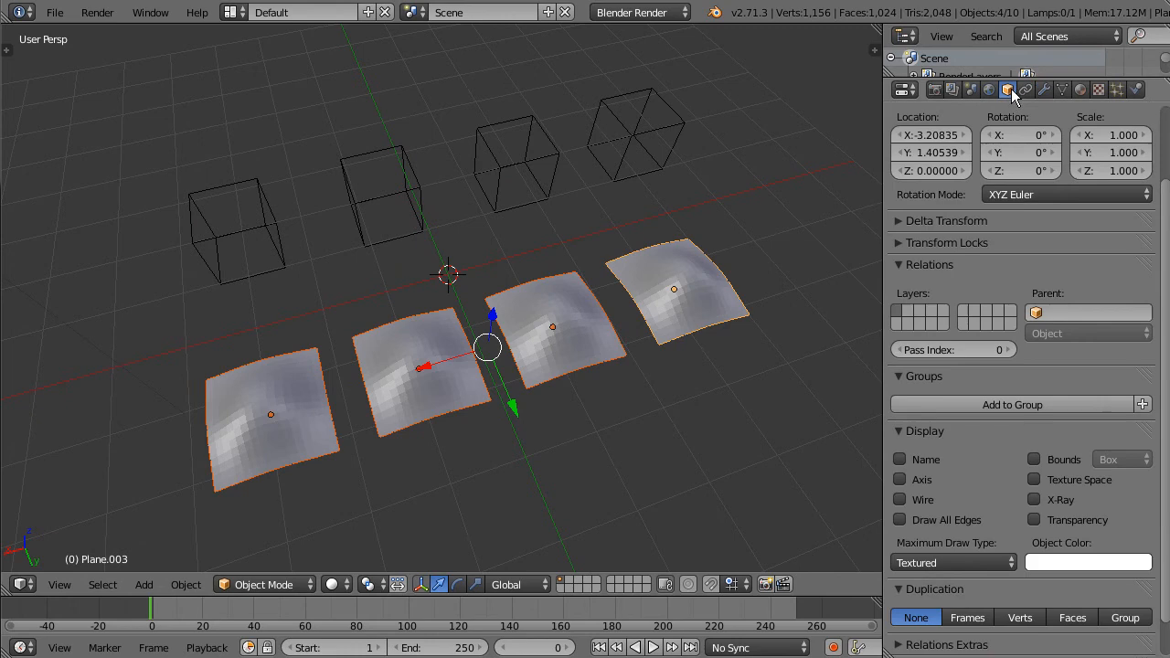
left_click(928, 263)
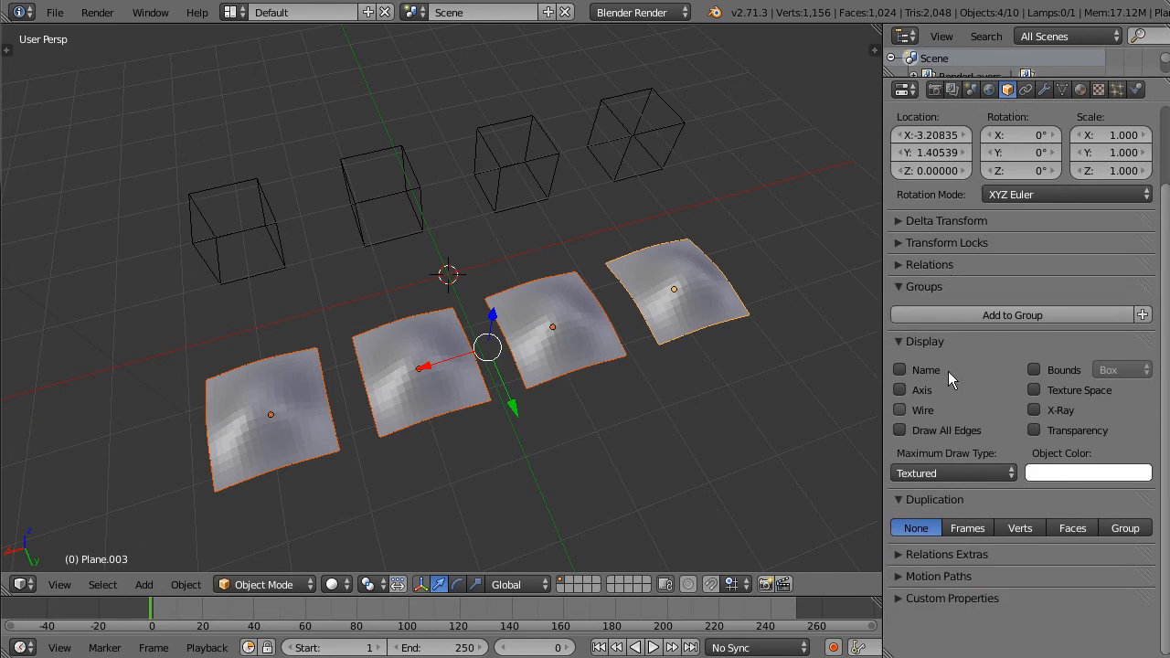
left_click(899, 370)
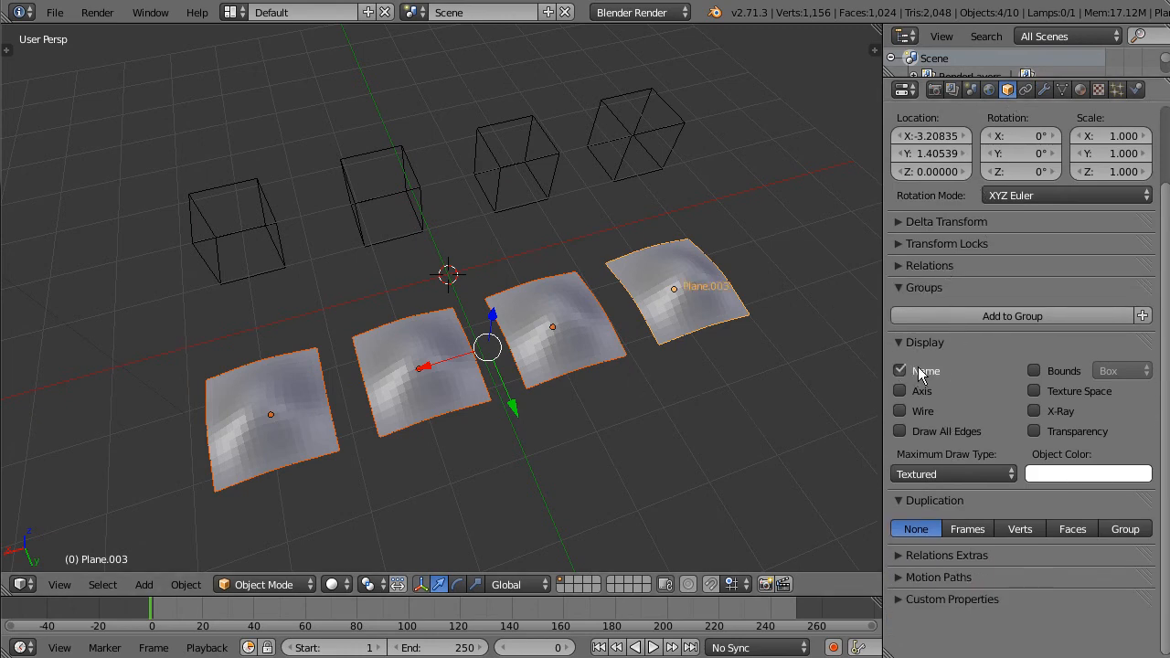
left_click(899, 409)
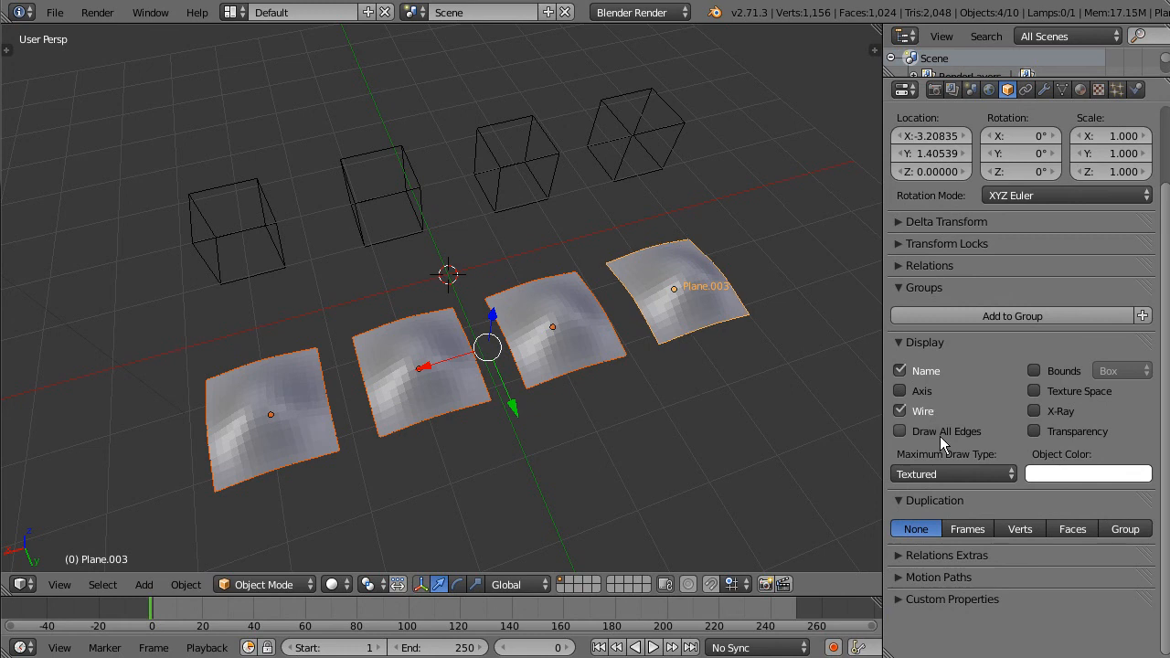
left_click(899, 431)
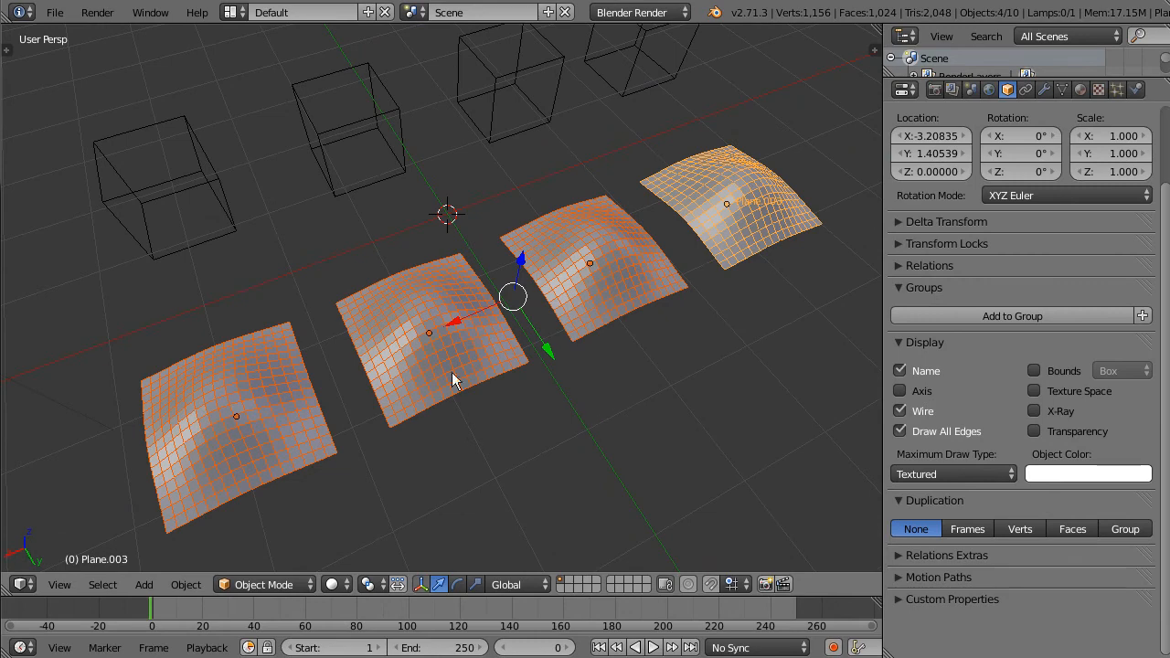
Play the animation and copy the Wave modifier Speed to all selected planes via Copy To Selected
left_click(652, 647)
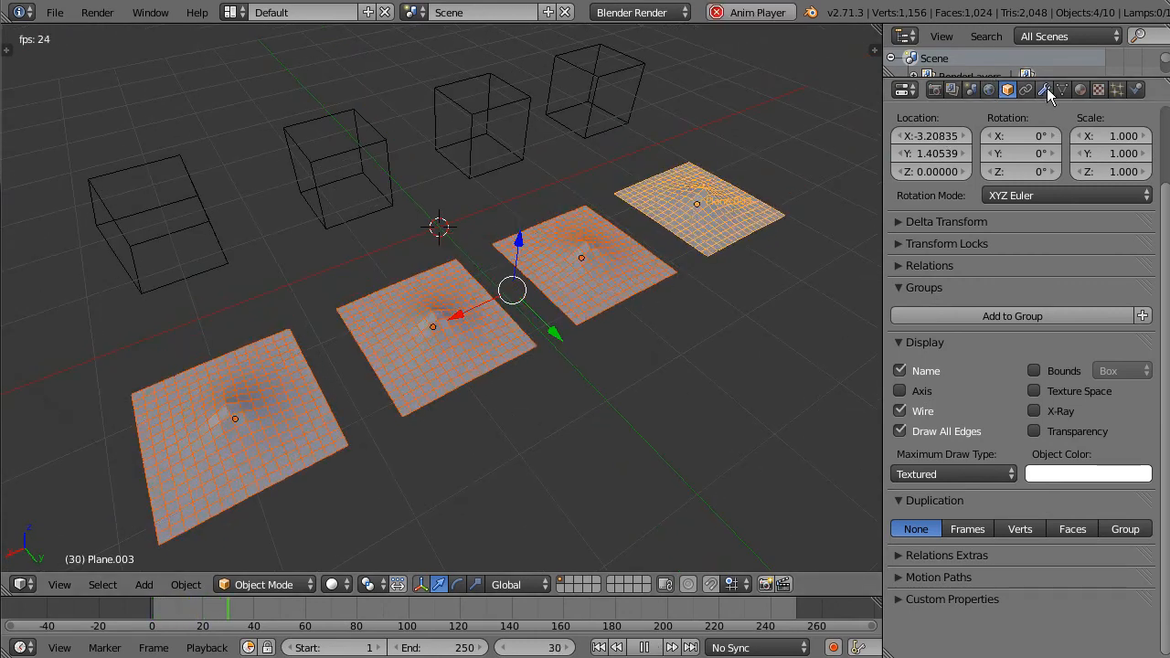
left_click(1045, 88)
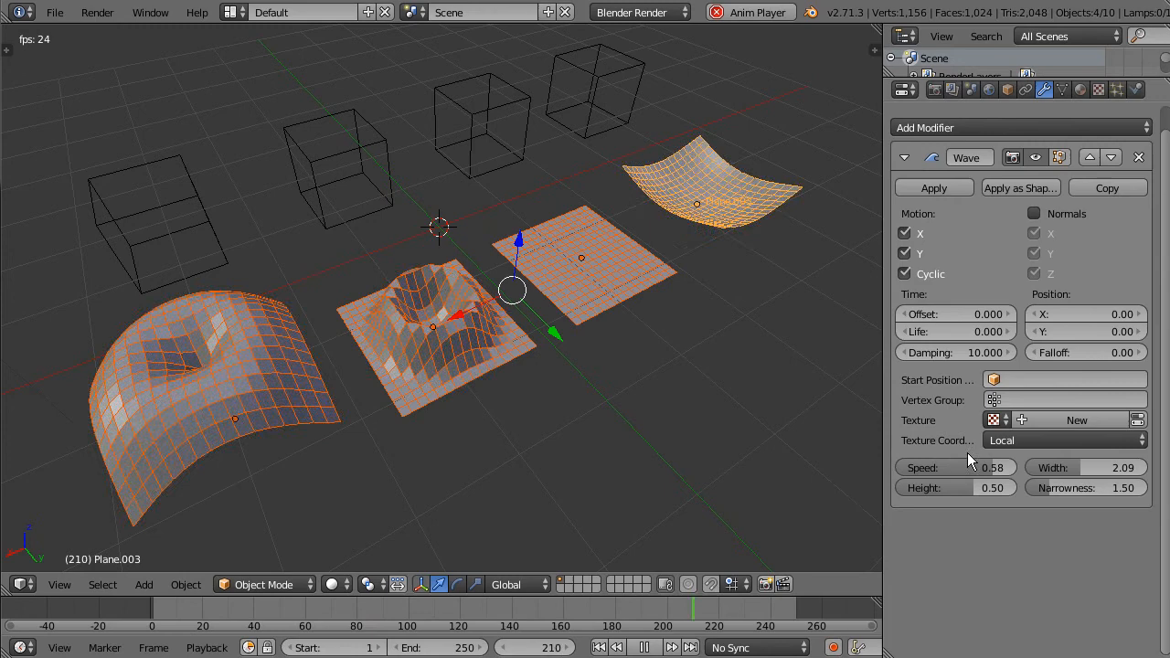
right_click(950, 467)
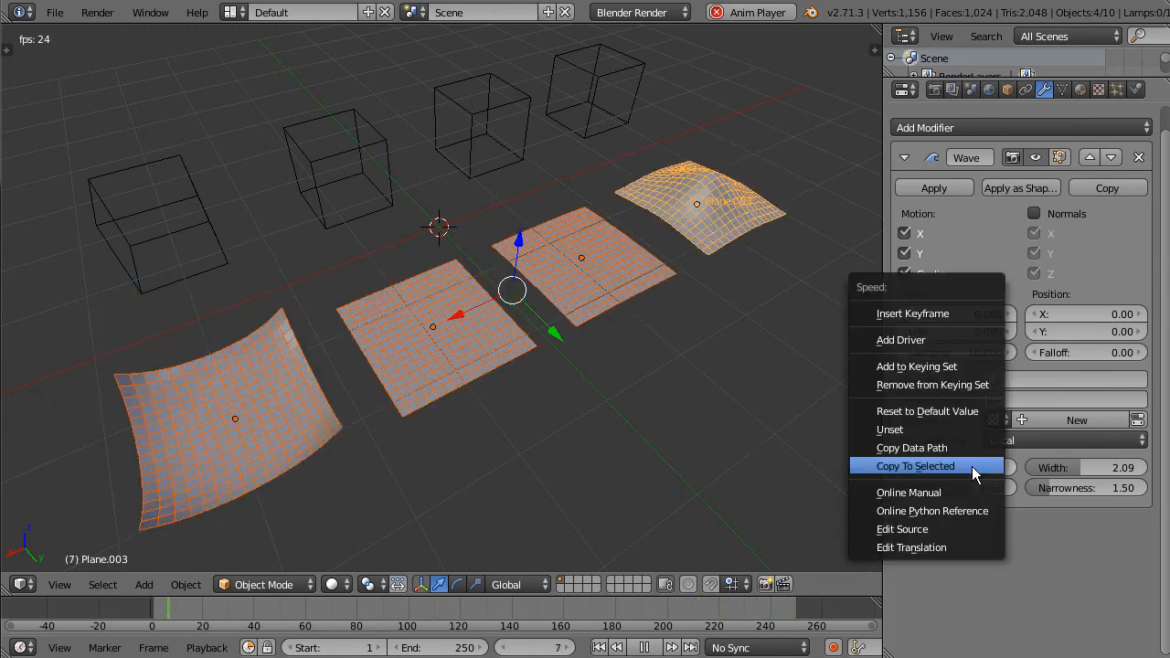
left_click(914, 466)
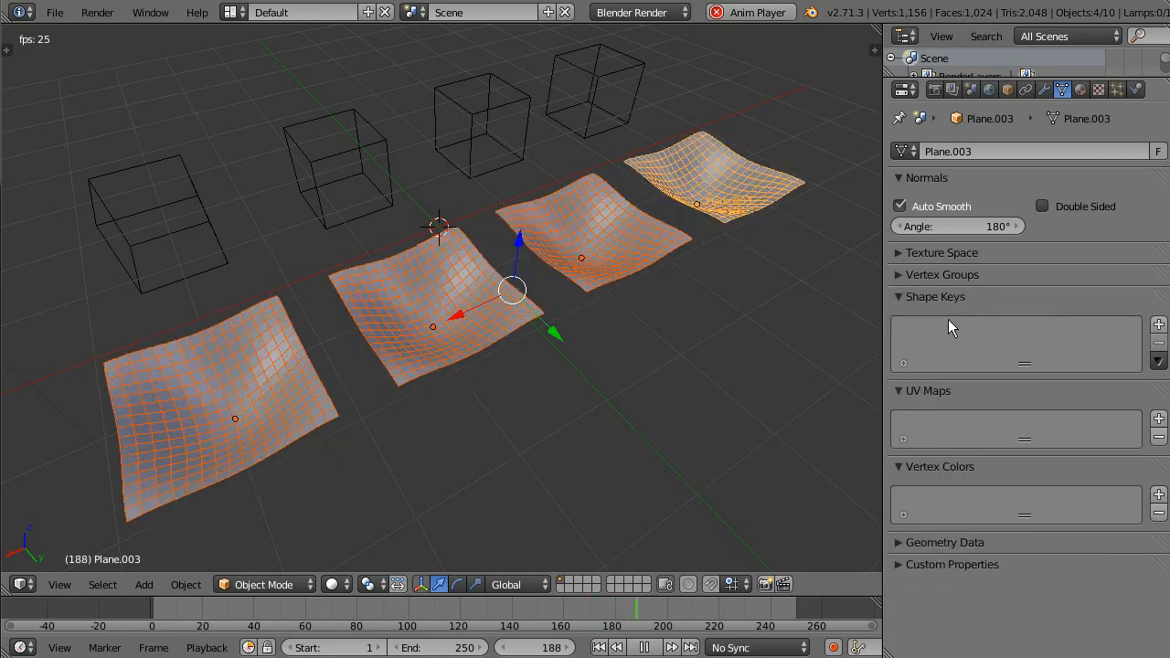
Expand the Geometry Data section and switch to the Modifiers tab with empties and planes selected
left_click(944, 362)
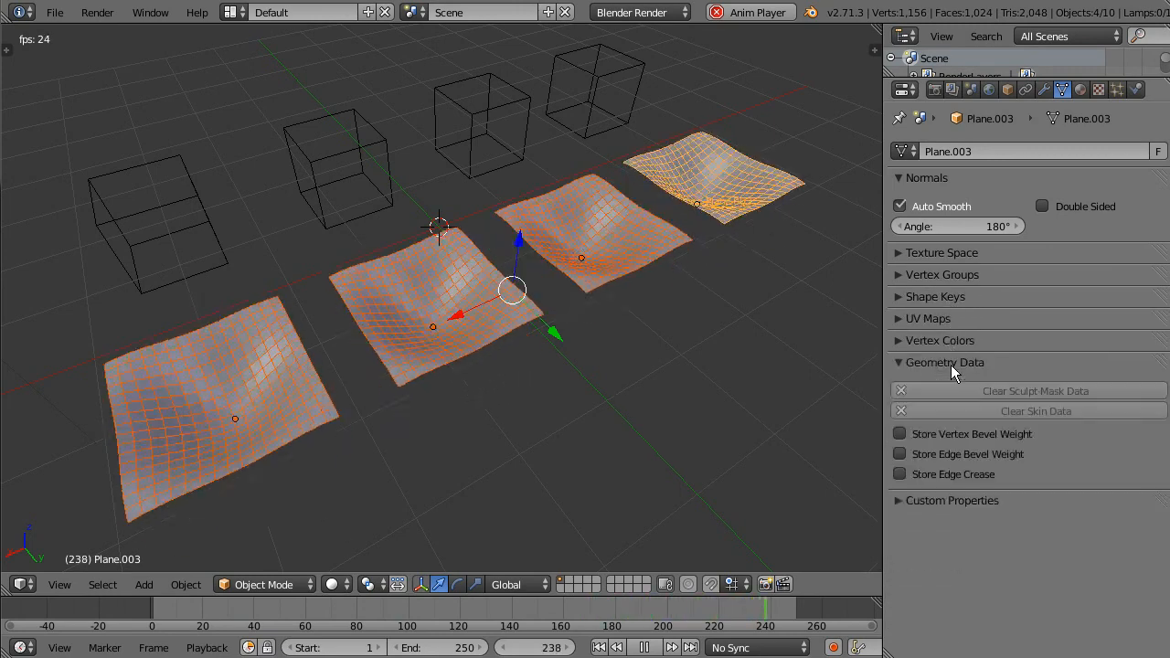
left_click(1045, 88)
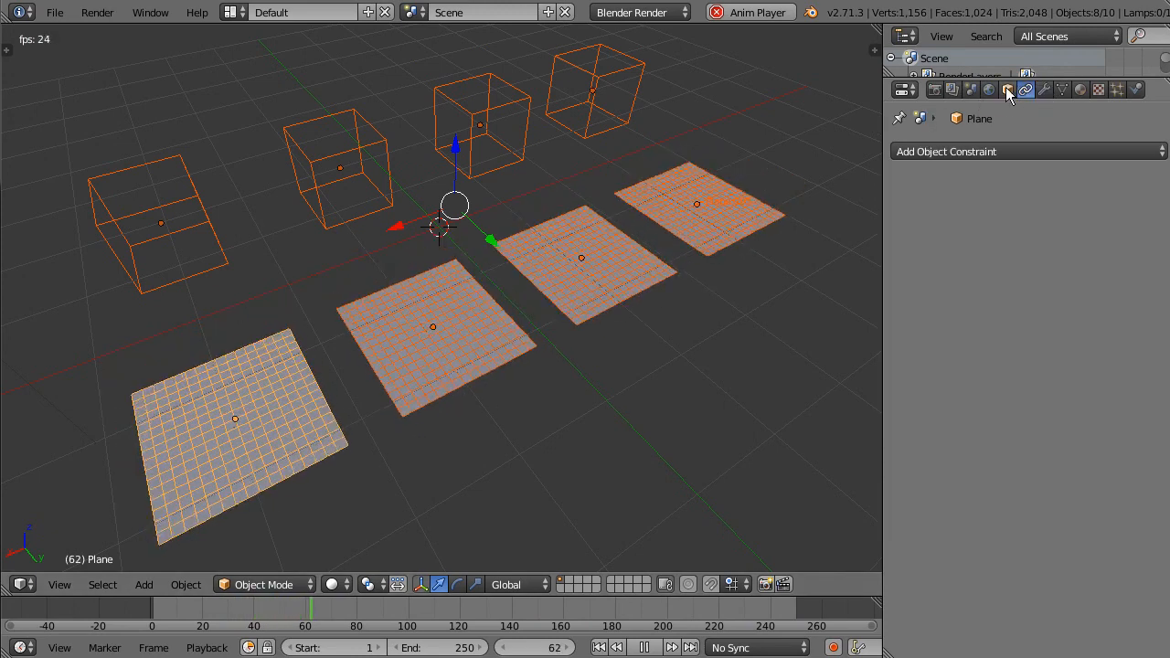
Toggle playback and return to the Object properties showing the plane's Display panel
left_click(643, 647)
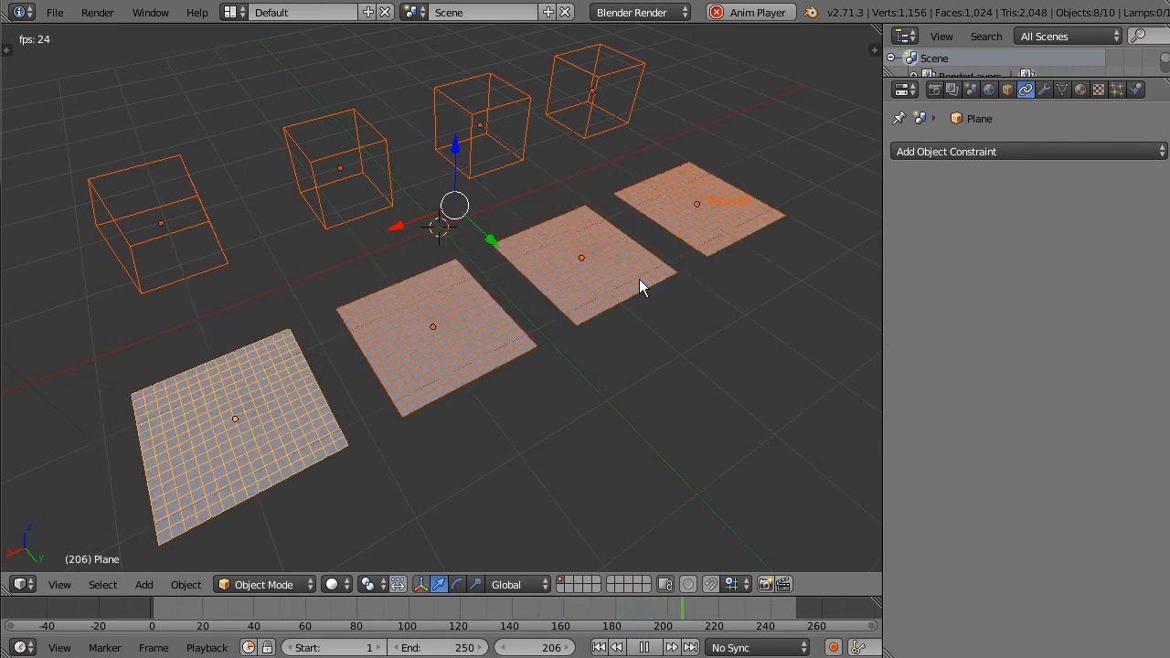
left_click(1007, 87)
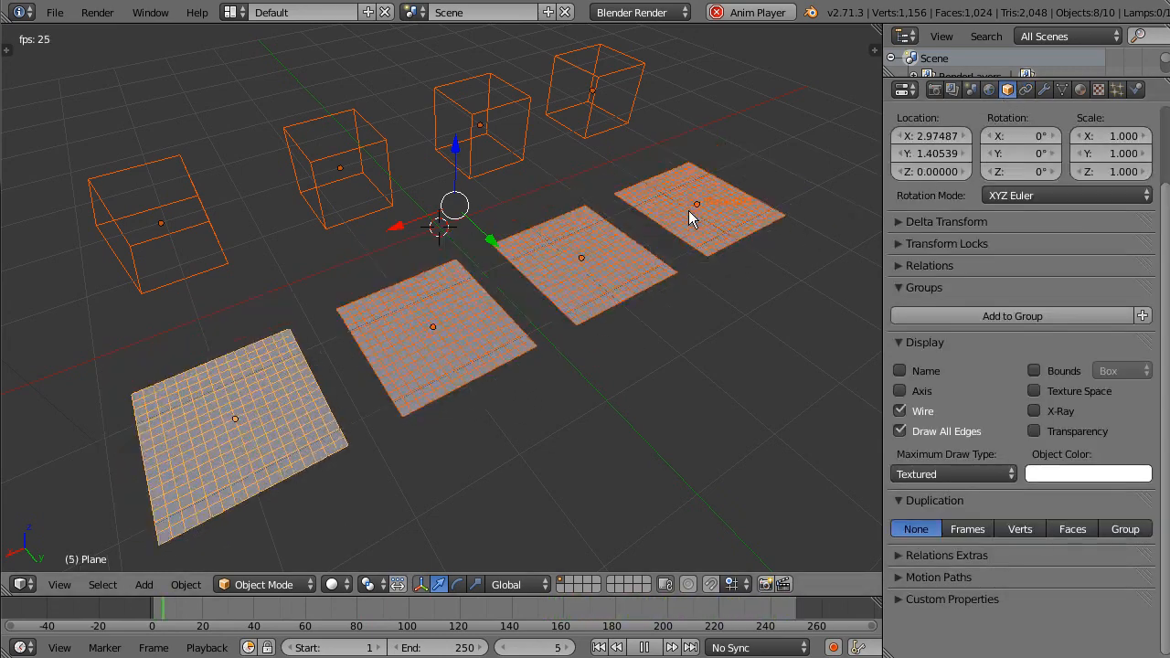